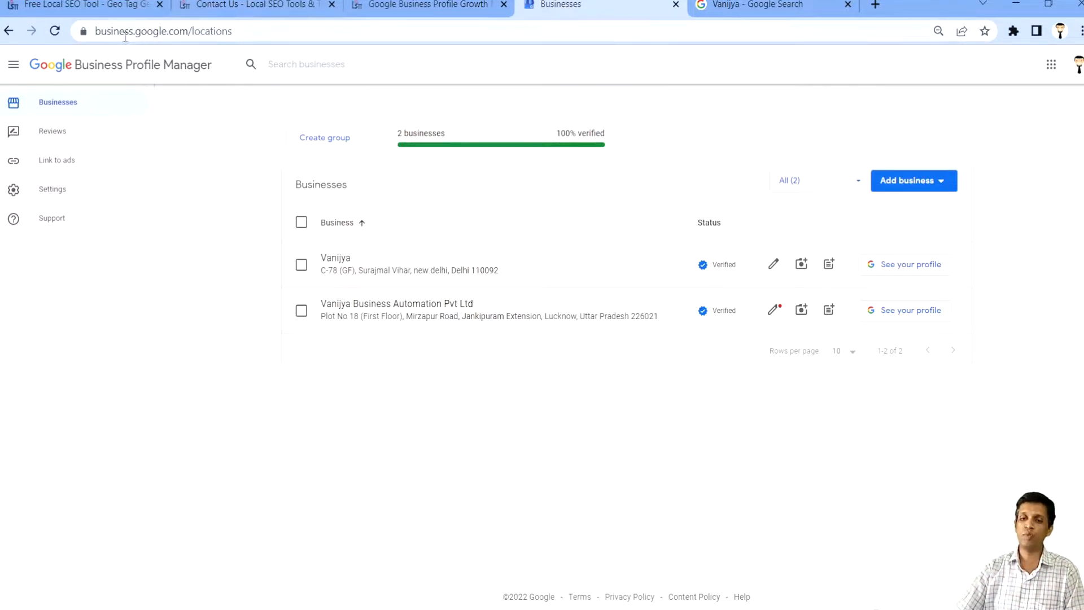
mouse_move(427, 210)
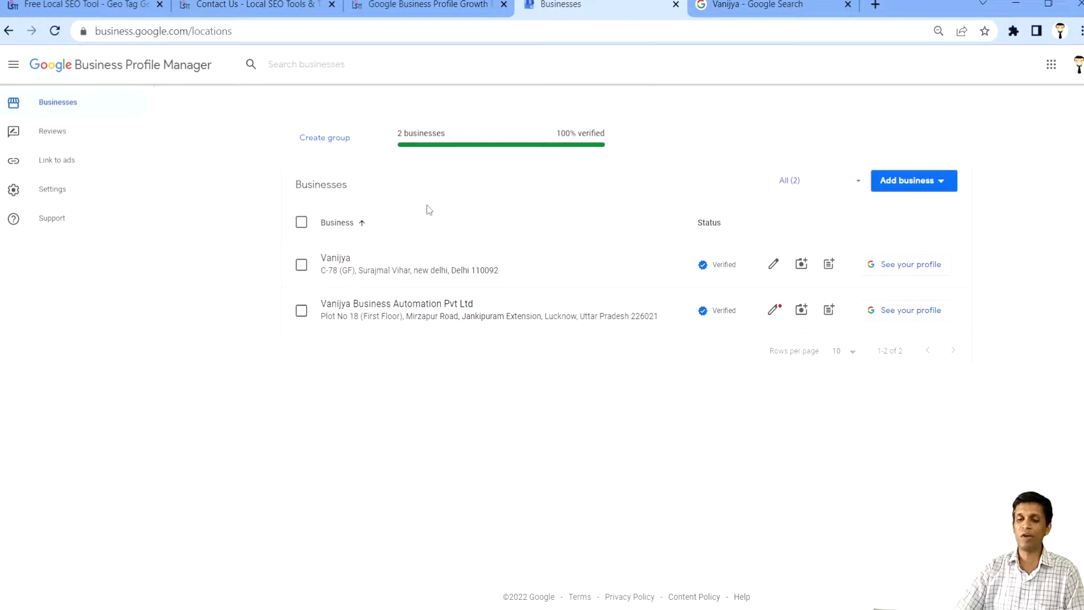
Step: Select the Vanijya row in the Businesses list to load its dashboard
click(335, 258)
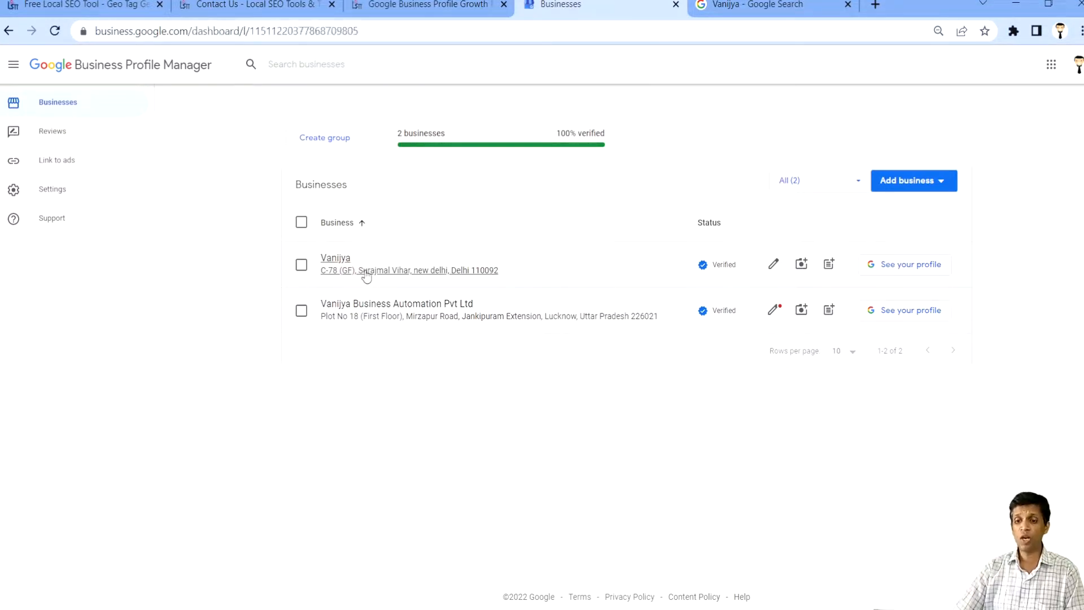
click(336, 257)
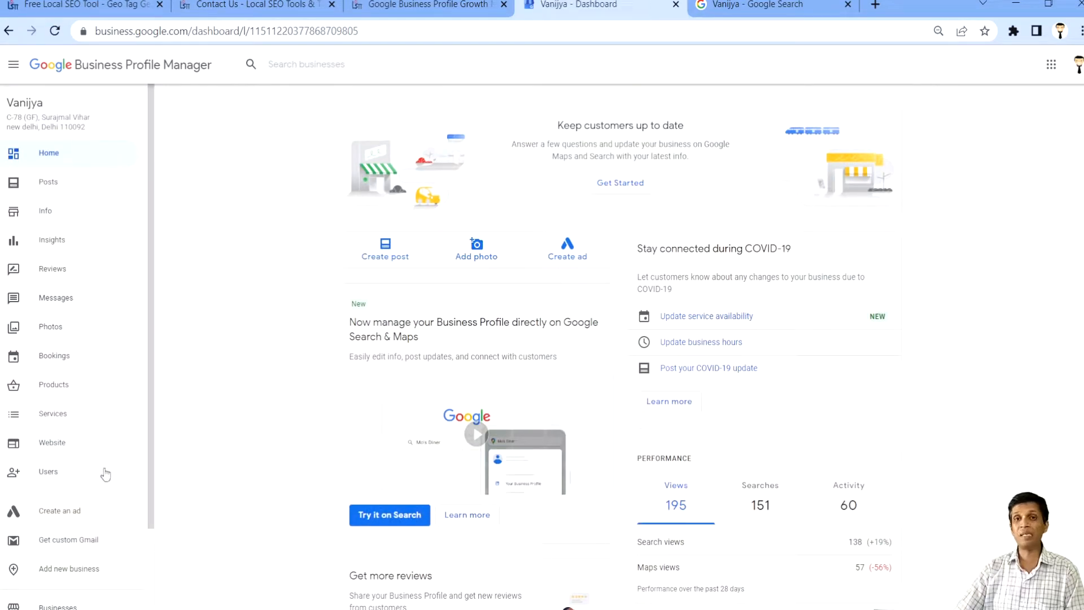
mouse_move(273, 303)
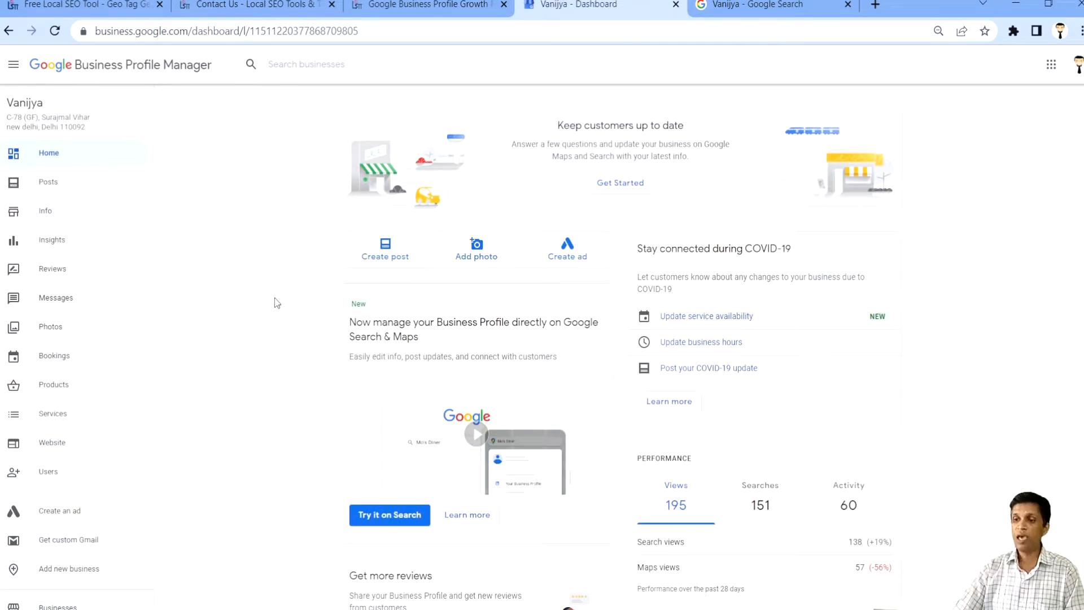
mouse_move(726, 111)
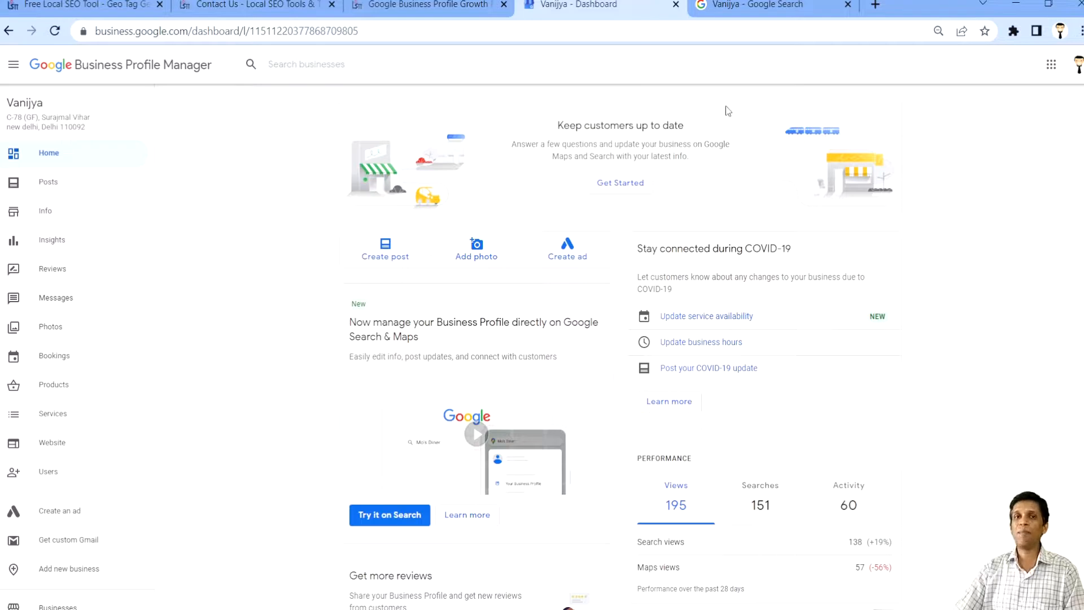
mouse_move(737, 90)
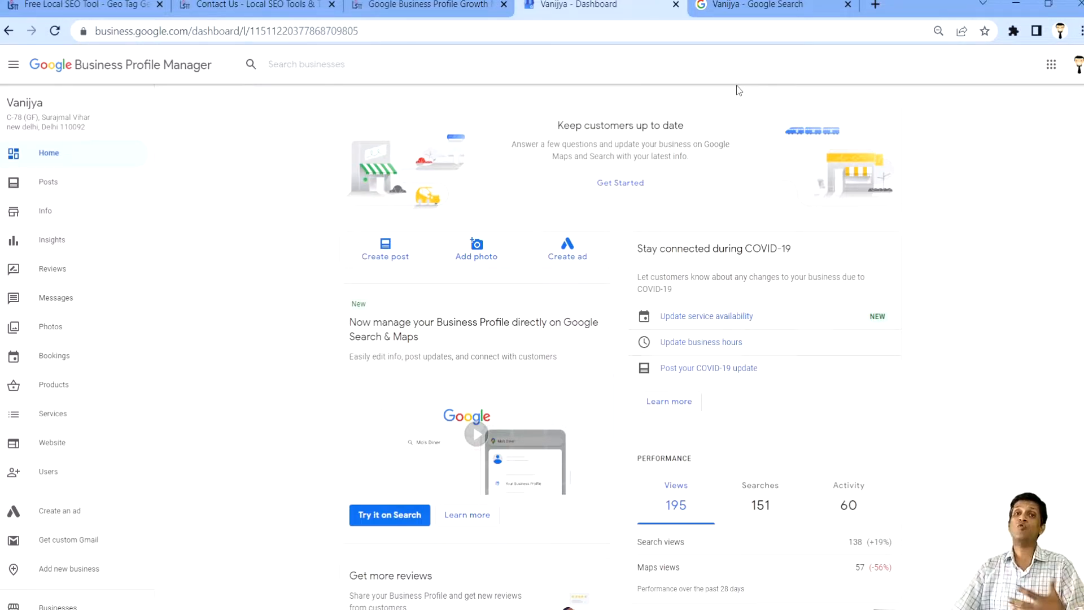
Step: On the Vanijya search results, preview the Edit profile options and dismiss them
click(772, 5)
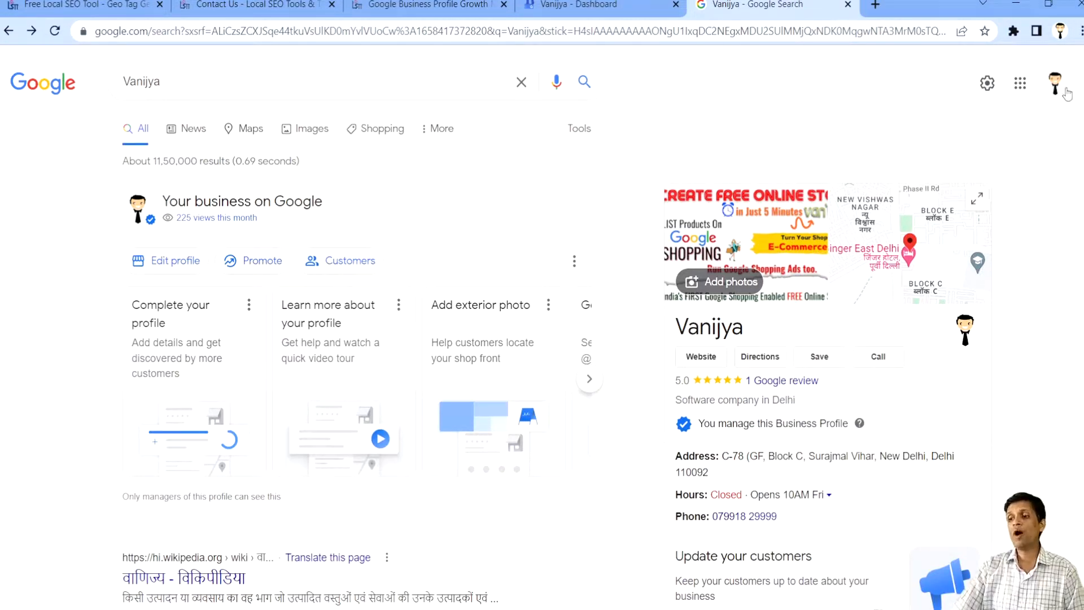
mouse_move(1057, 82)
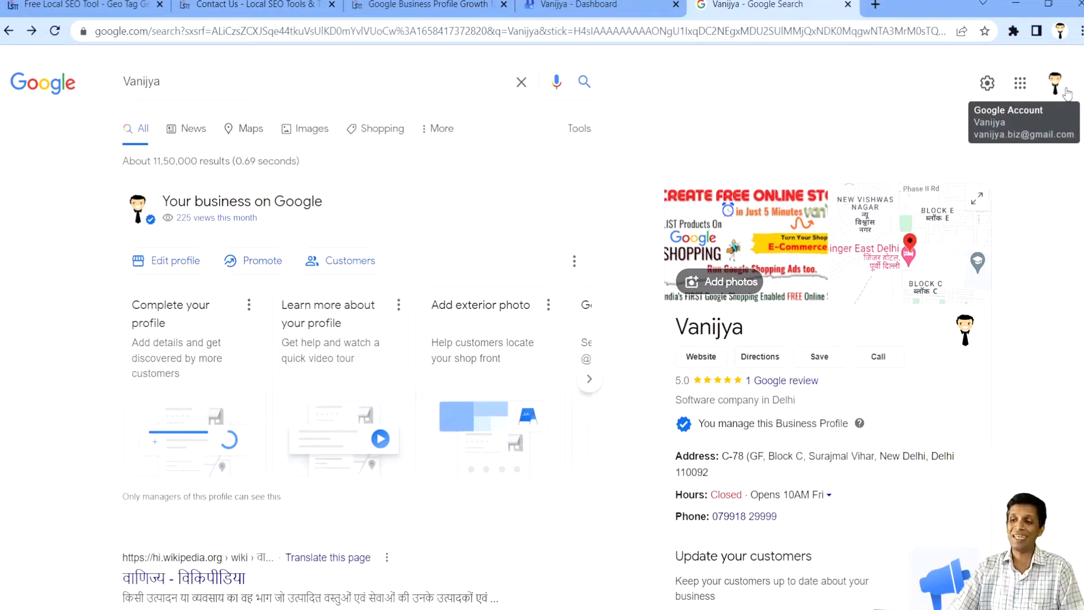
mouse_move(186, 268)
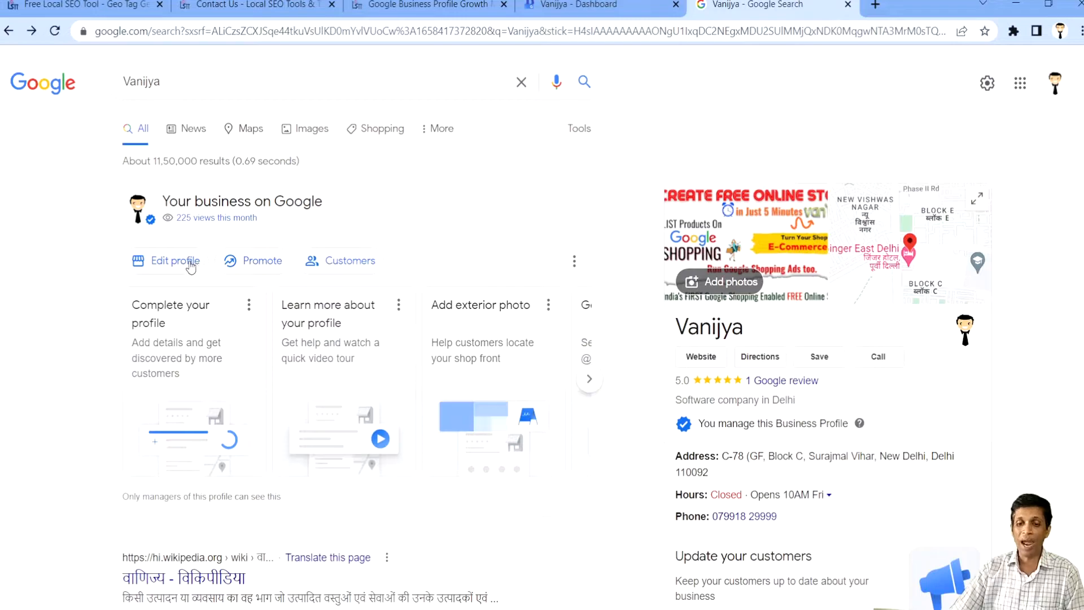
click(173, 261)
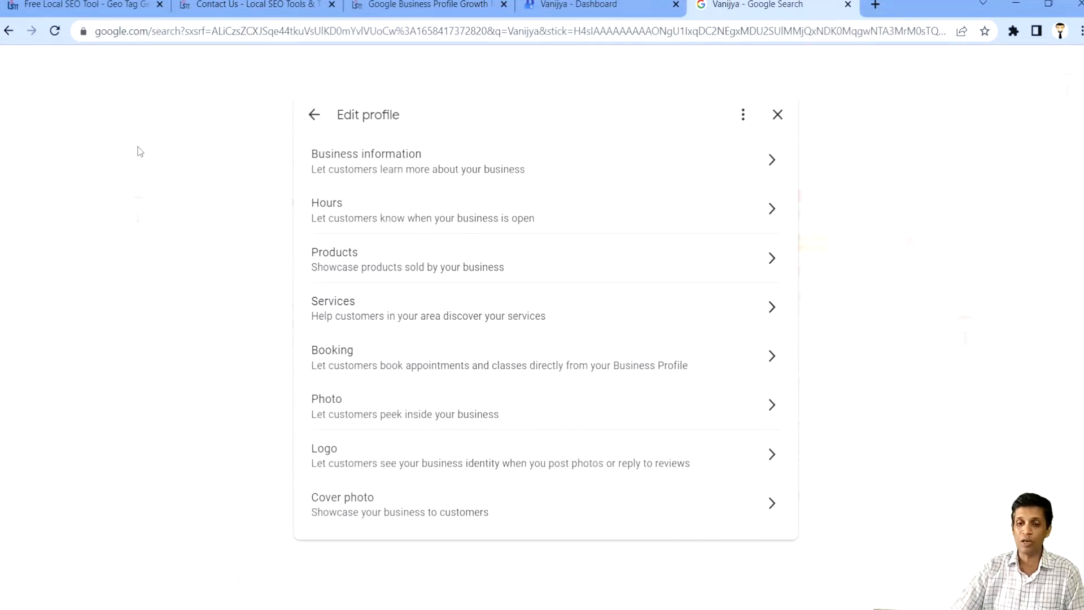
click(777, 114)
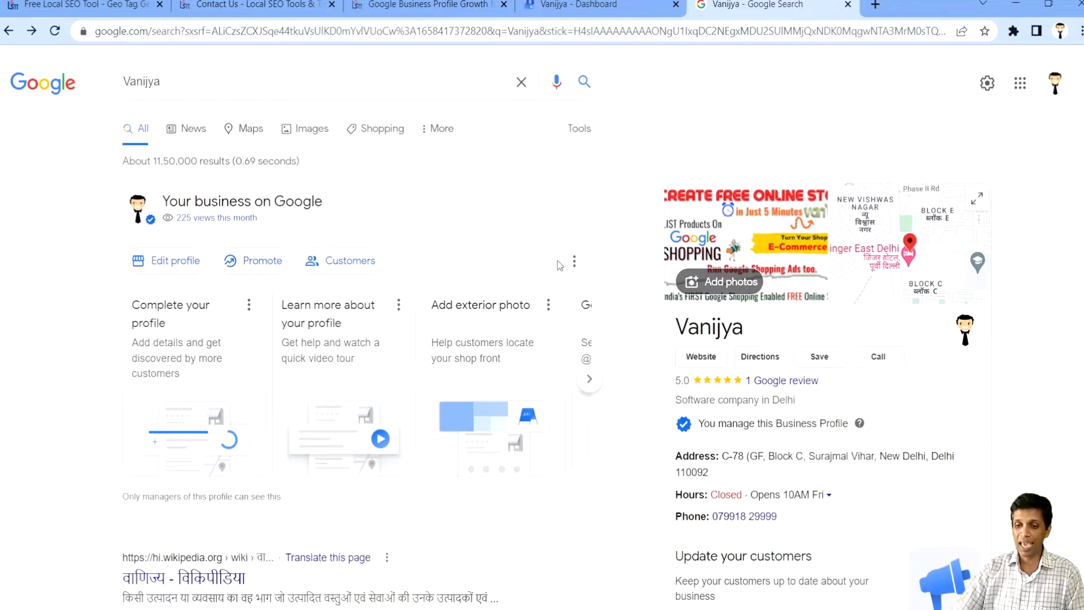
mouse_move(521, 233)
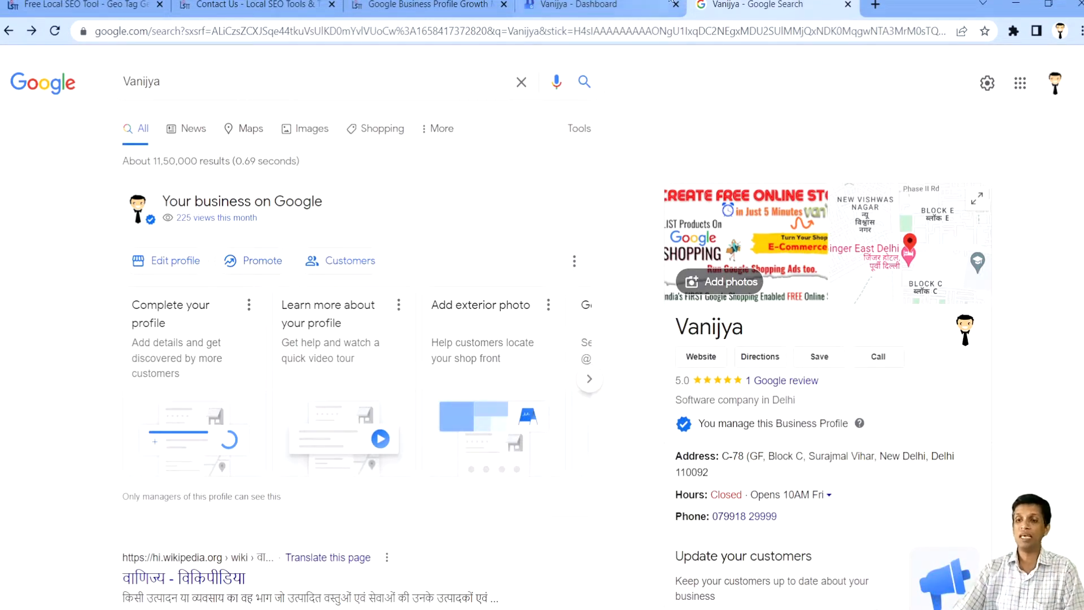
click(595, 4)
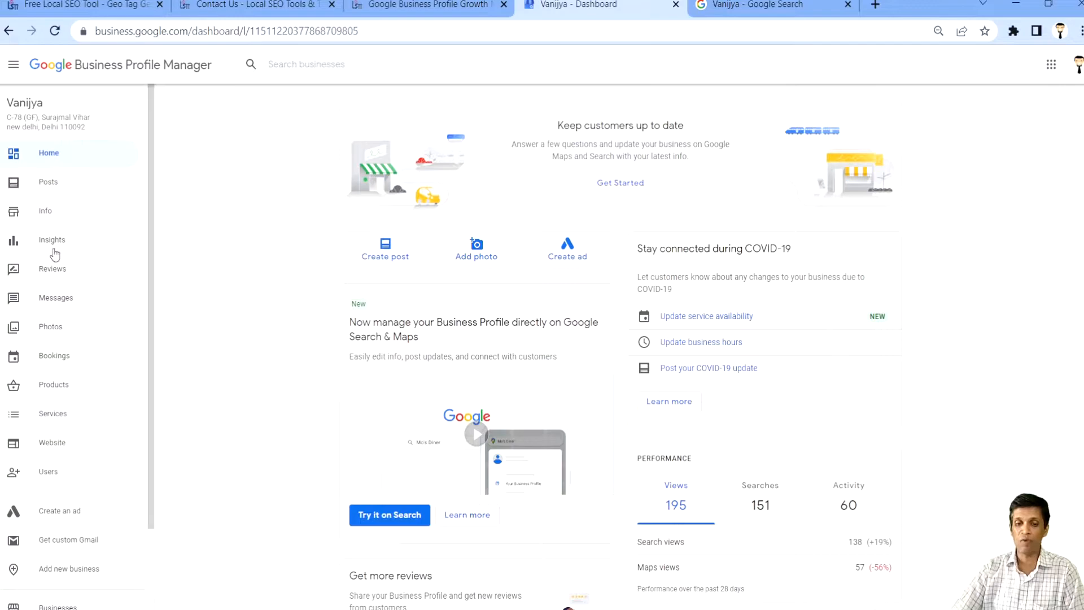
click(753, 5)
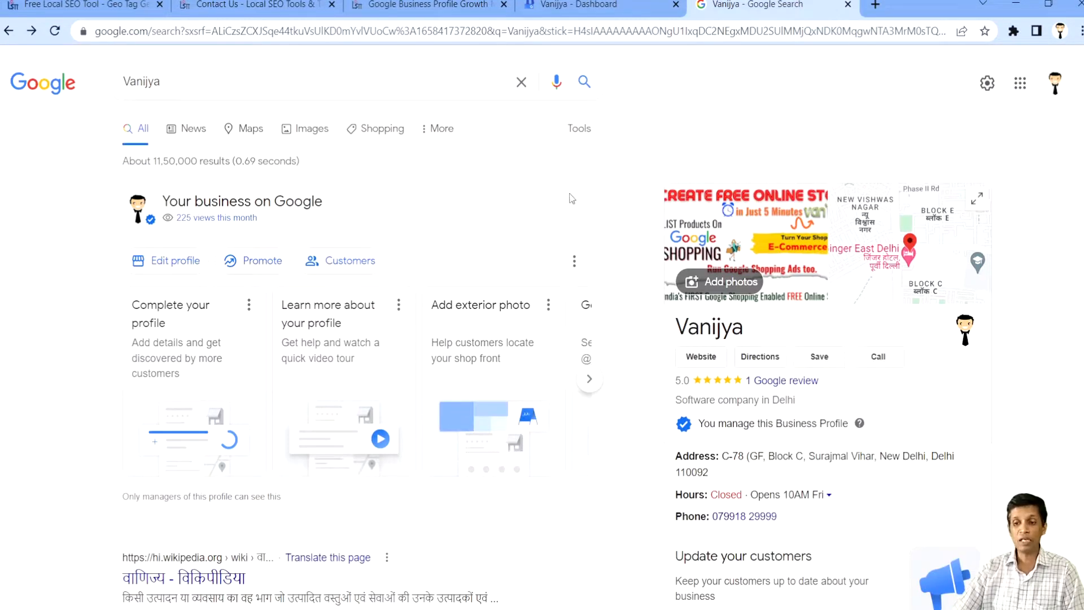
mouse_move(637, 285)
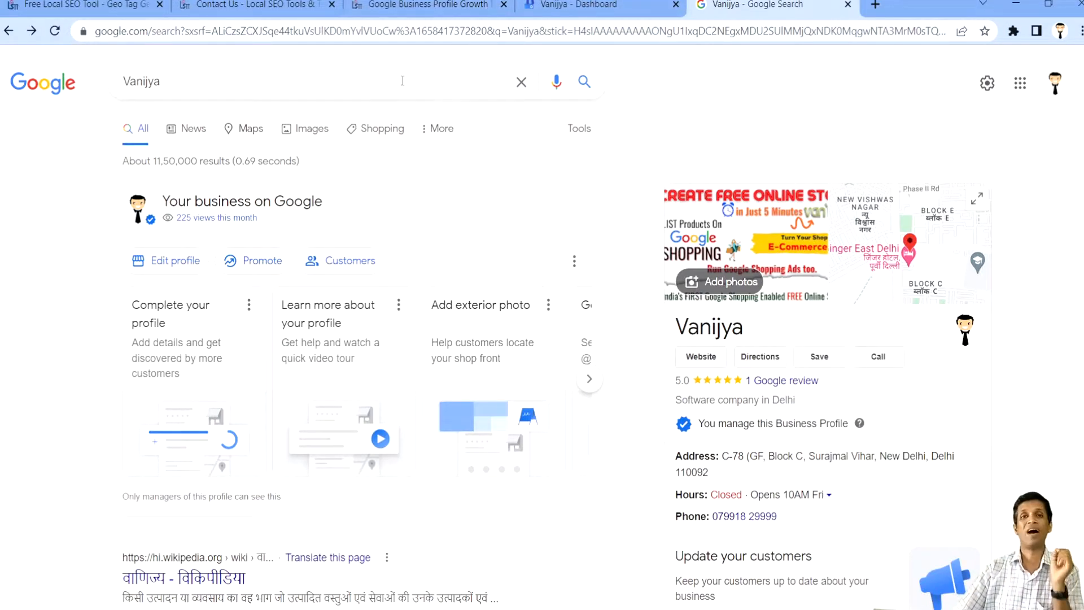
Step: From the Local SEO Tools home, launch GBP Growth Manager for the InfoTalks business
click(428, 5)
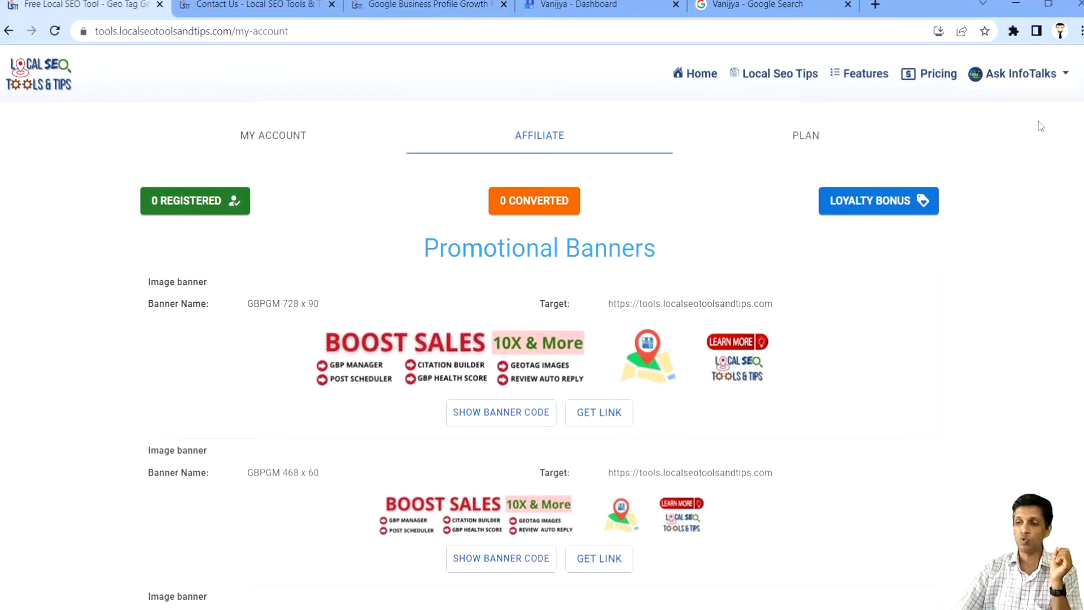
click(700, 73)
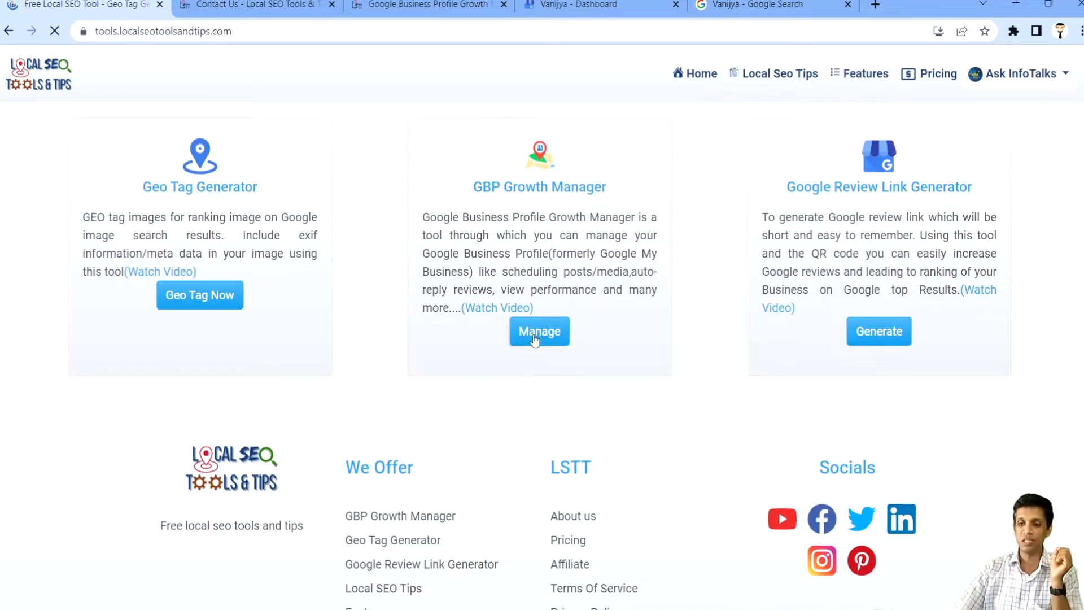
click(538, 331)
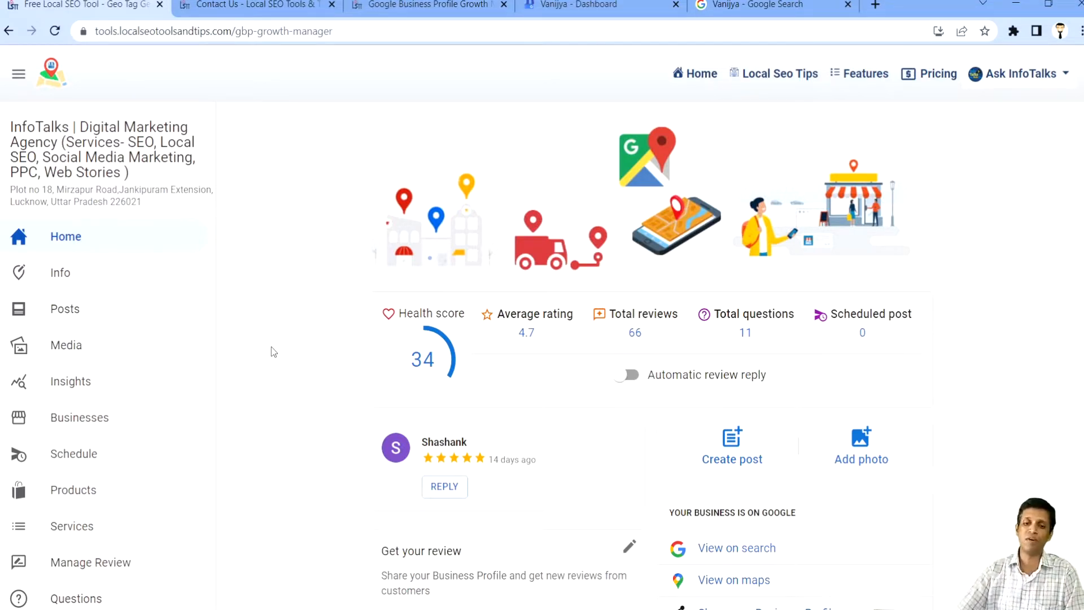
Step: Scroll the dashboard to review health score, rating, reviews and business tools
scroll(down, 3)
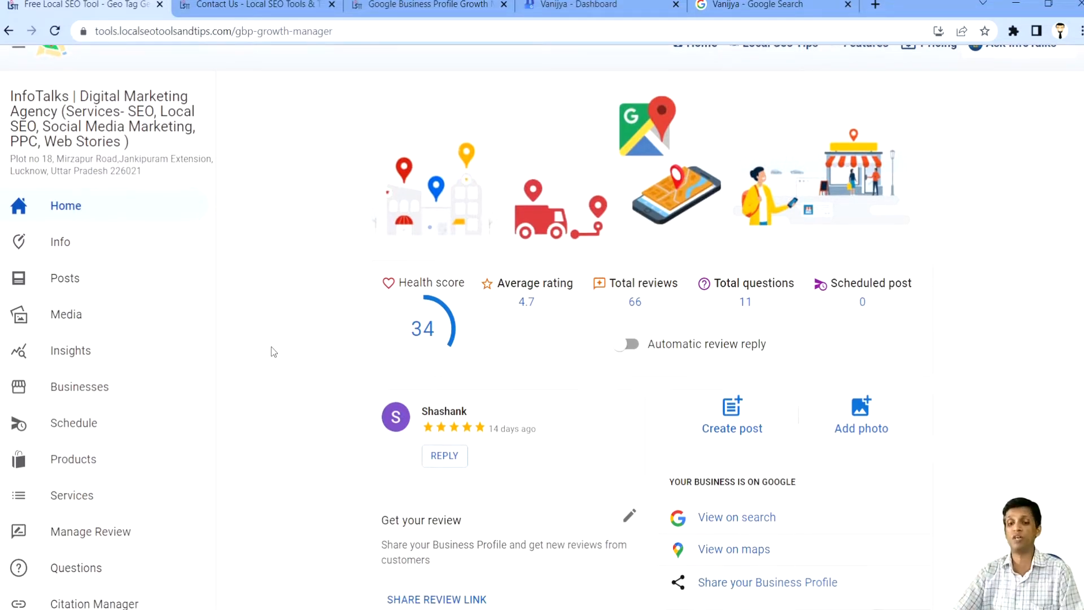
scroll(down, 3)
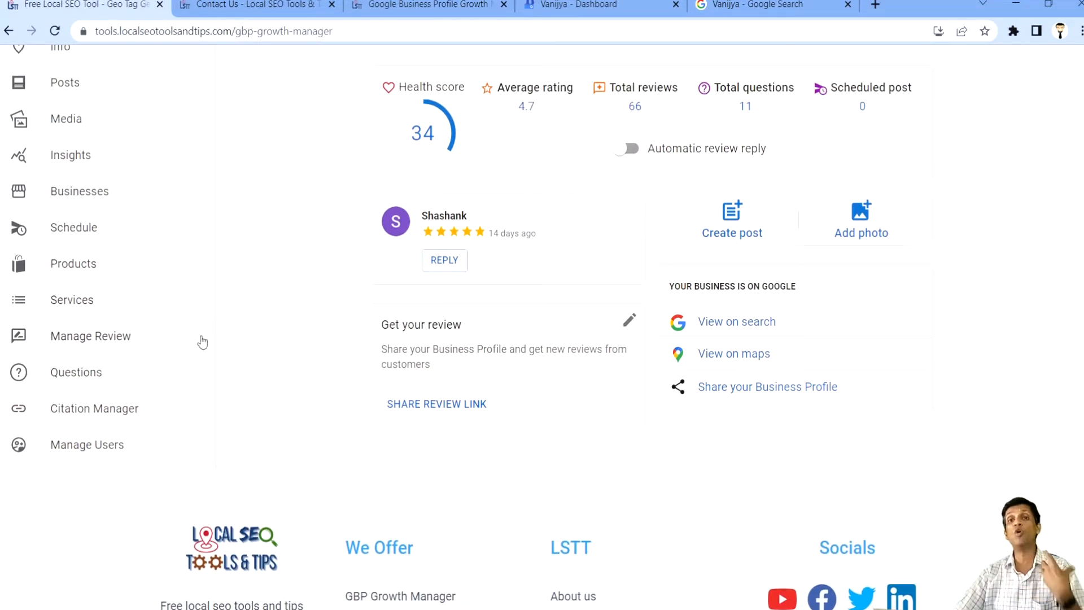
scroll(up, 3)
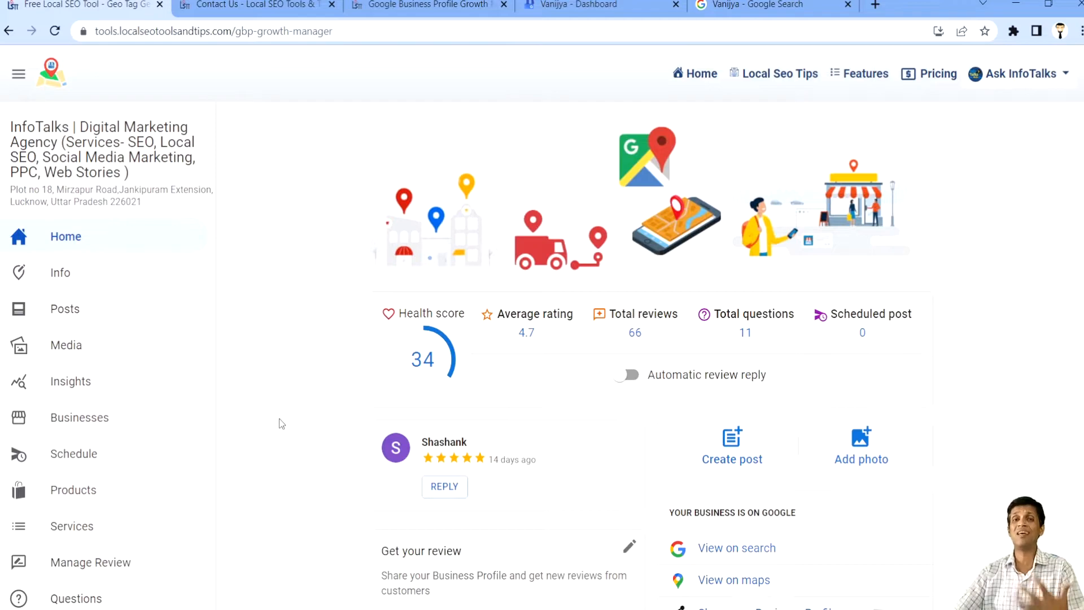